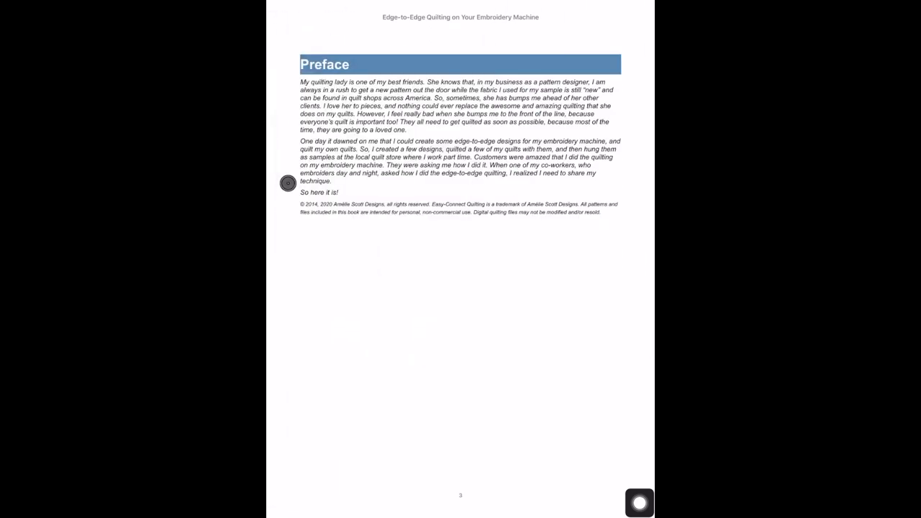
Swipe back from the Preface to the cover of 'Edge-to-Edge Quilting on Your Embroidery Machine'
{"action": "scroll", "scroll_direction": "right", "scroll_amount": 3}
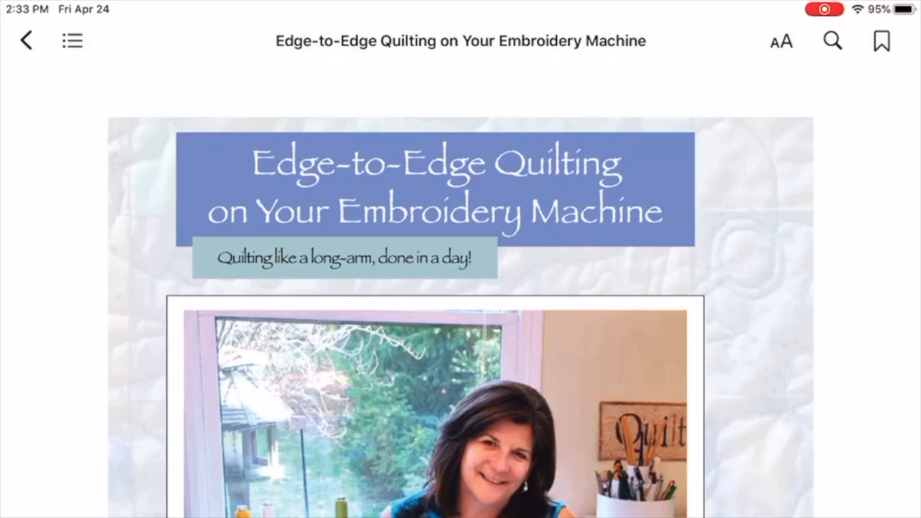
{"action": "left_click", "coordinate": [539, 435]}
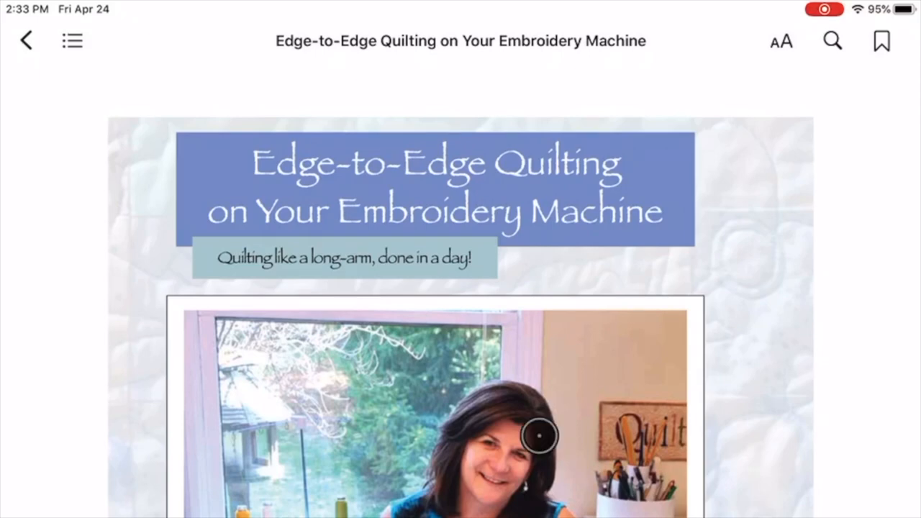
{"action": "left_click", "coordinate": [27, 41]}
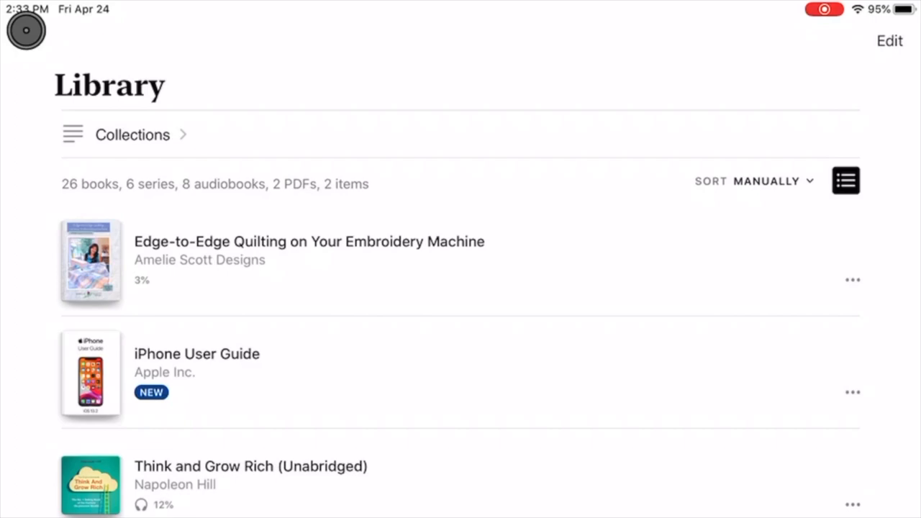
{"action": "left_click", "coordinate": [90, 260]}
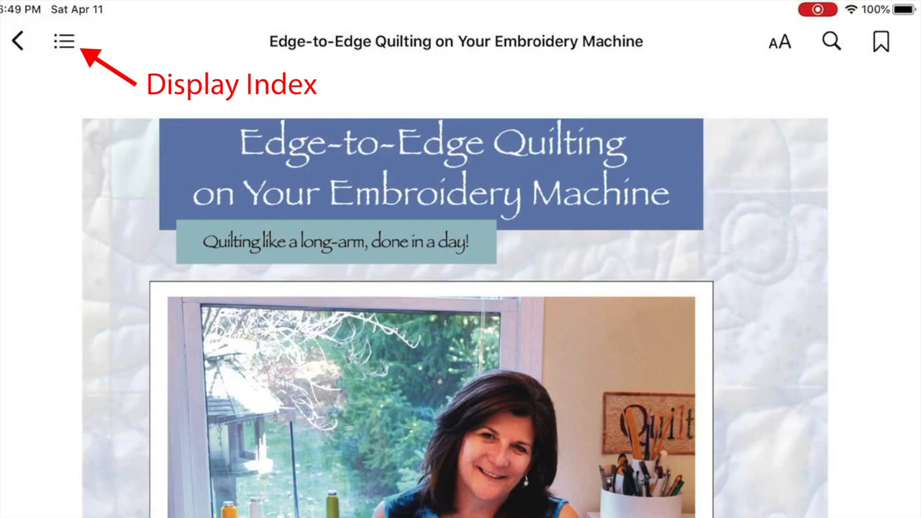
Visit Easy-Connect Overview from the table of contents, then jump to the Preface
{"action": "left_click", "coordinate": [64, 41]}
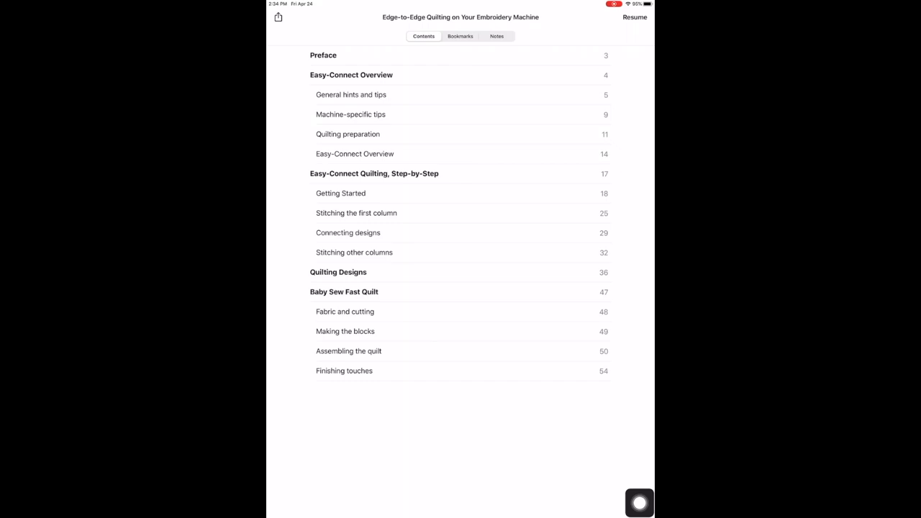
{"action": "left_click", "coordinate": [354, 153]}
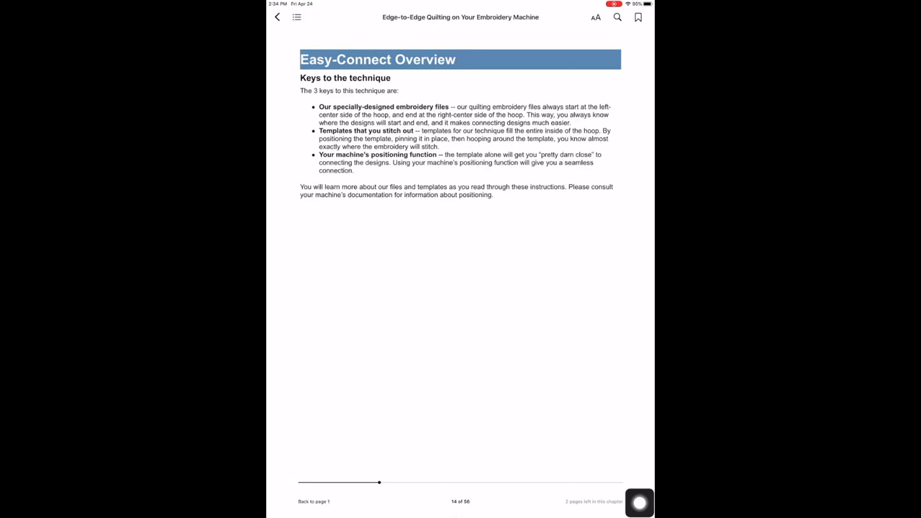
{"action": "left_click", "coordinate": [296, 17]}
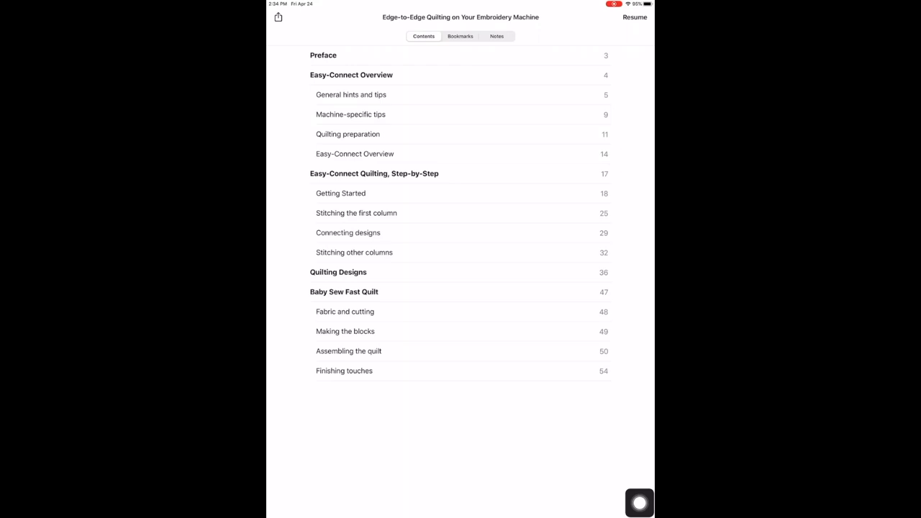
{"action": "left_click", "coordinate": [323, 55]}
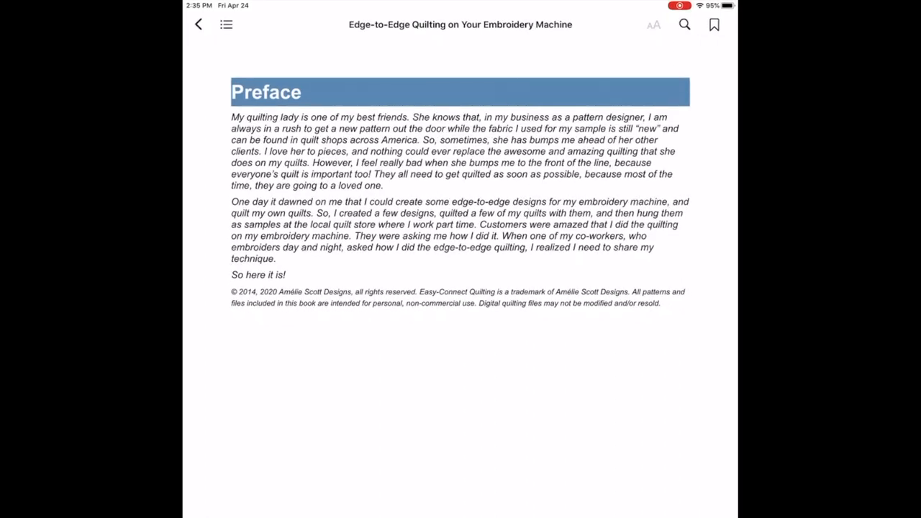
Enlarge the Preface text two steps, shrink it back one step, and close the panel
{"action": "left_click", "coordinate": [654, 23]}
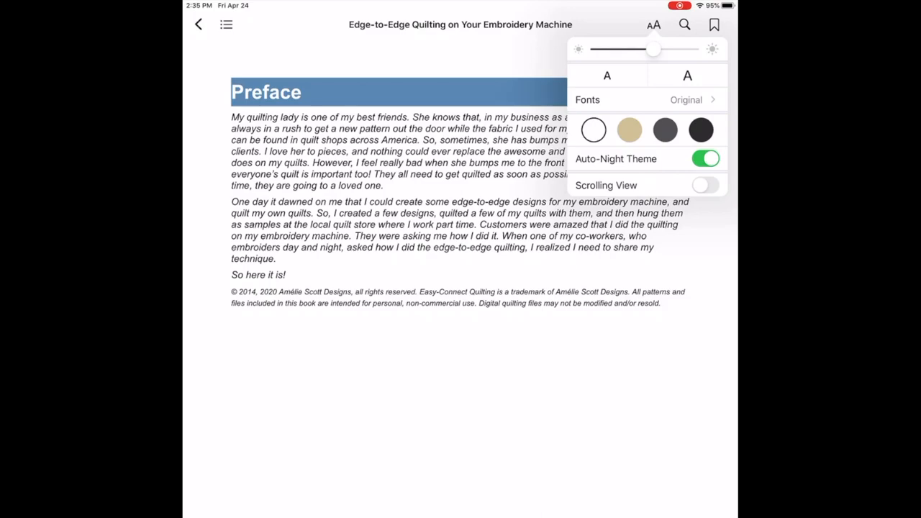
{"action": "left_click", "coordinate": [687, 75]}
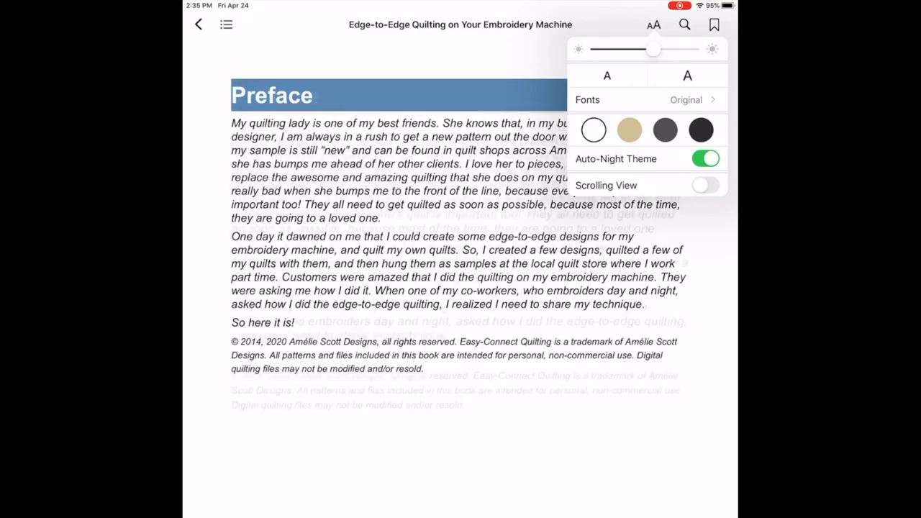
{"action": "left_click", "coordinate": [687, 76]}
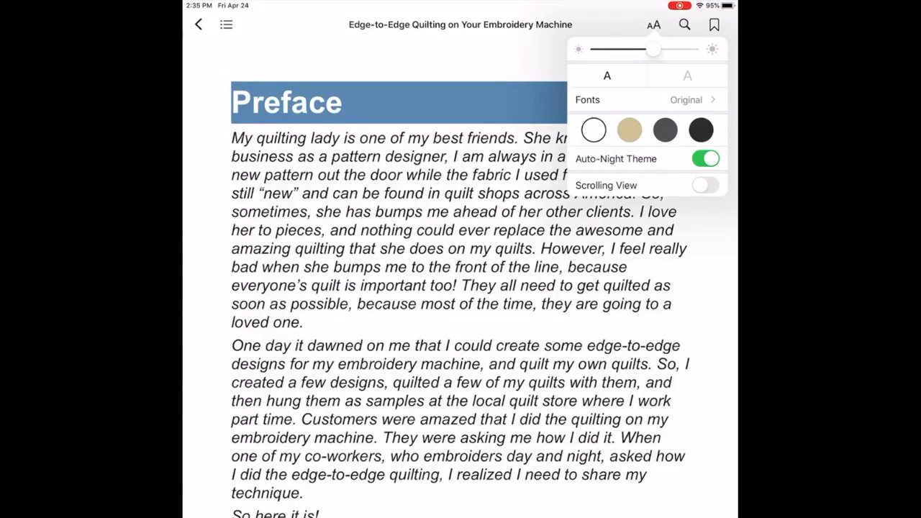
{"action": "left_click", "coordinate": [687, 76]}
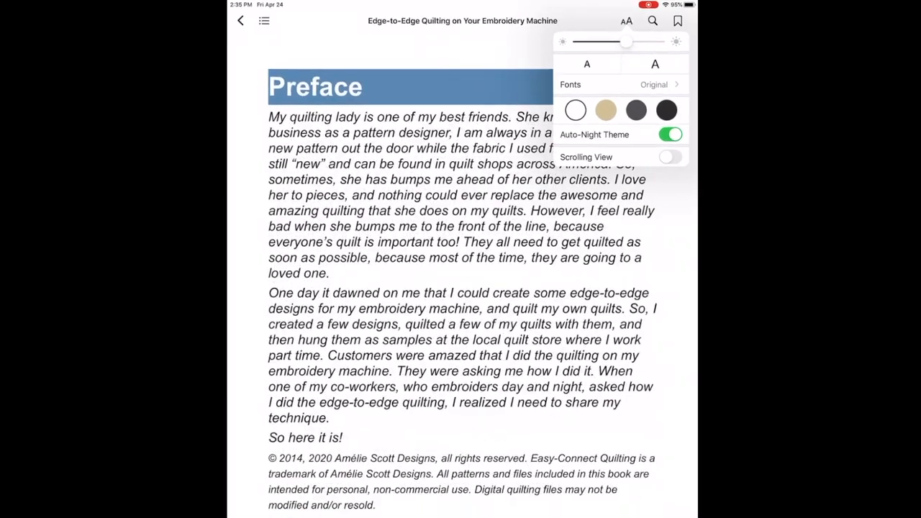
{"action": "left_click", "coordinate": [586, 64]}
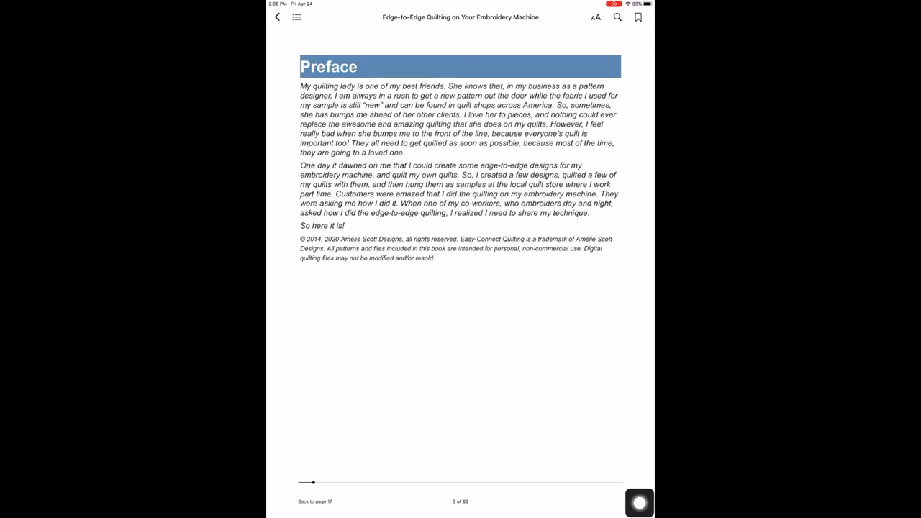
Bookmark the Preface and open it from the contents' Bookmarks list
{"action": "left_click", "coordinate": [637, 16]}
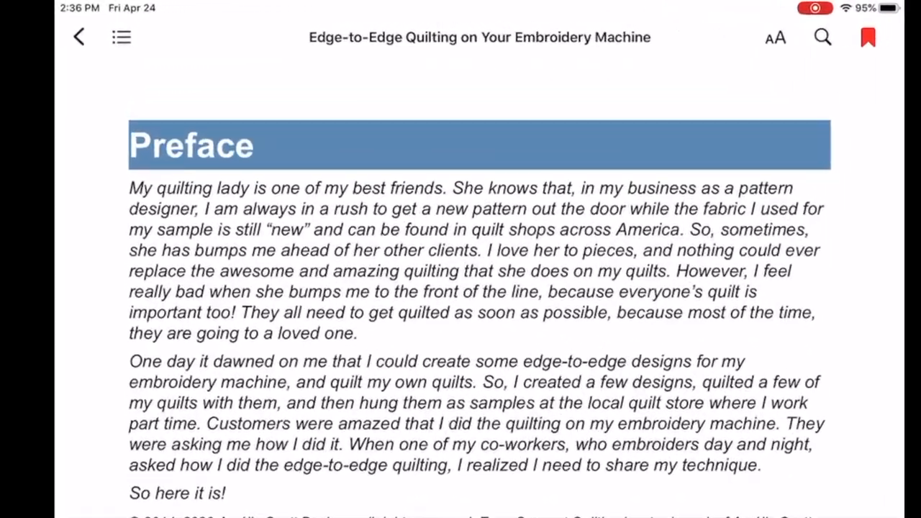
{"action": "left_click", "coordinate": [121, 37]}
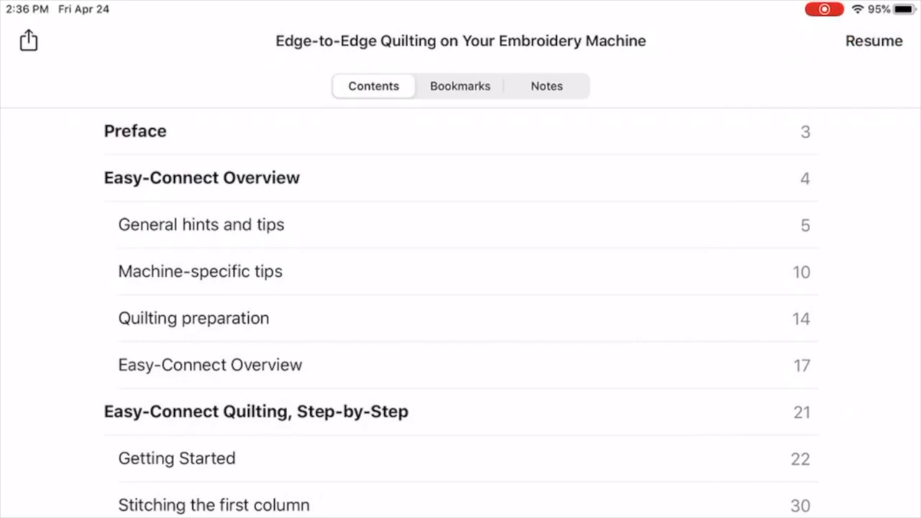
{"action": "left_click", "coordinate": [459, 86]}
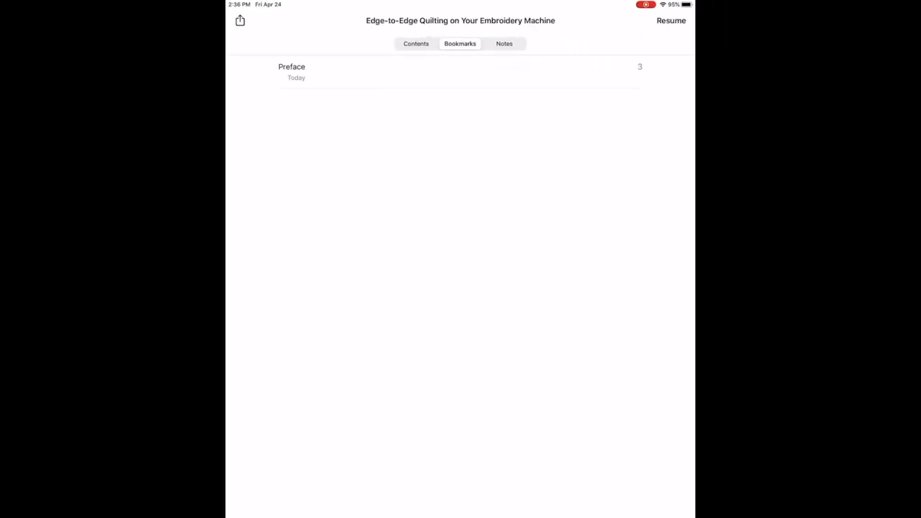
{"action": "left_click", "coordinate": [291, 66]}
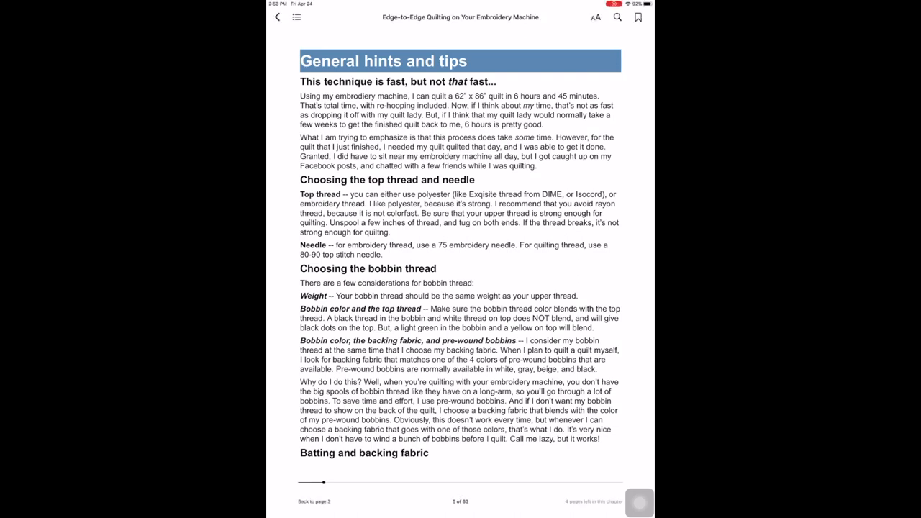
Increase the font size using the larger A in the Aa panel
{"action": "left_click", "coordinate": [595, 16]}
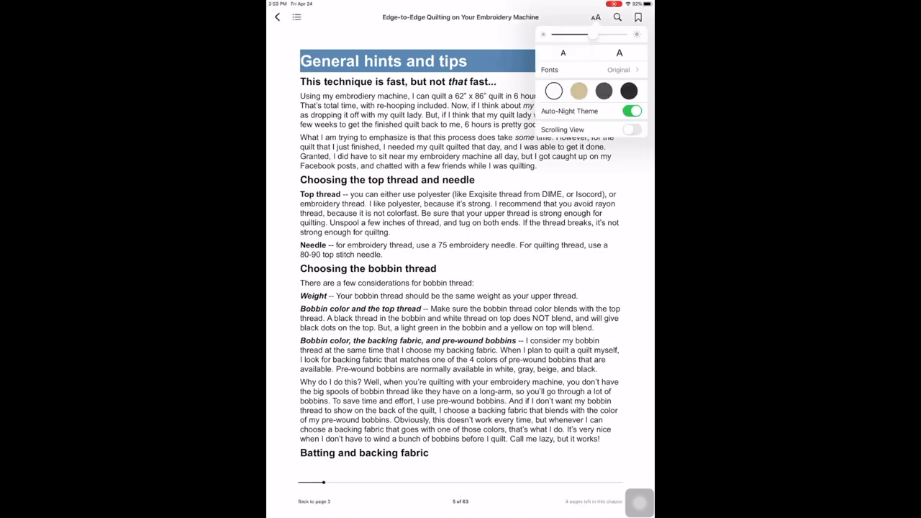
{"action": "left_click", "coordinate": [619, 53]}
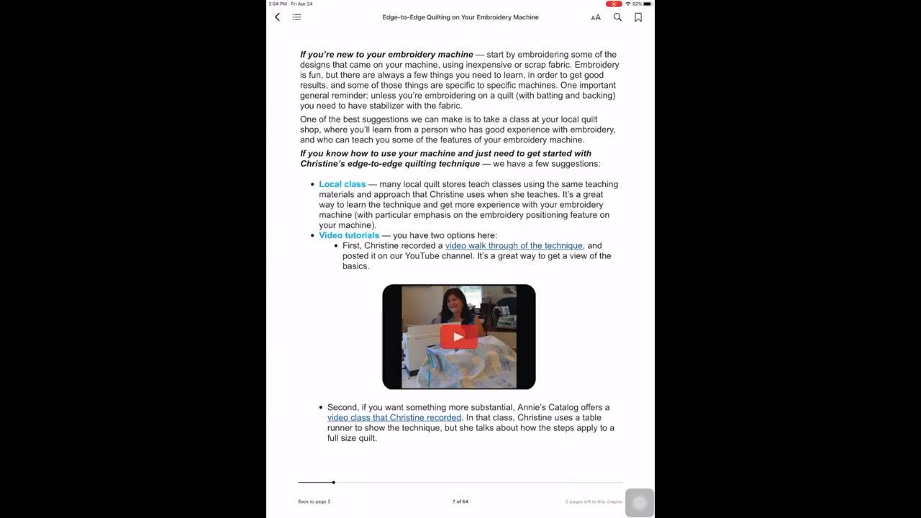
{"action": "left_click", "coordinate": [596, 17]}
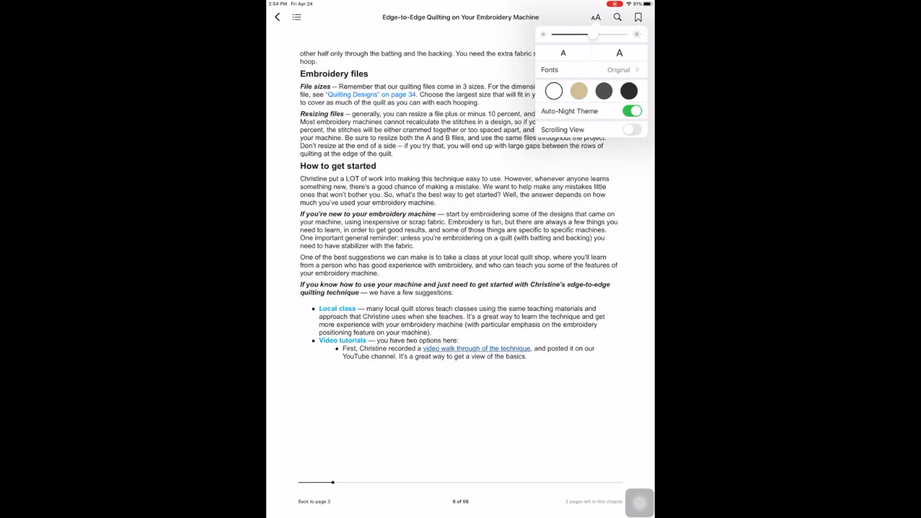
{"action": "left_click", "coordinate": [563, 52]}
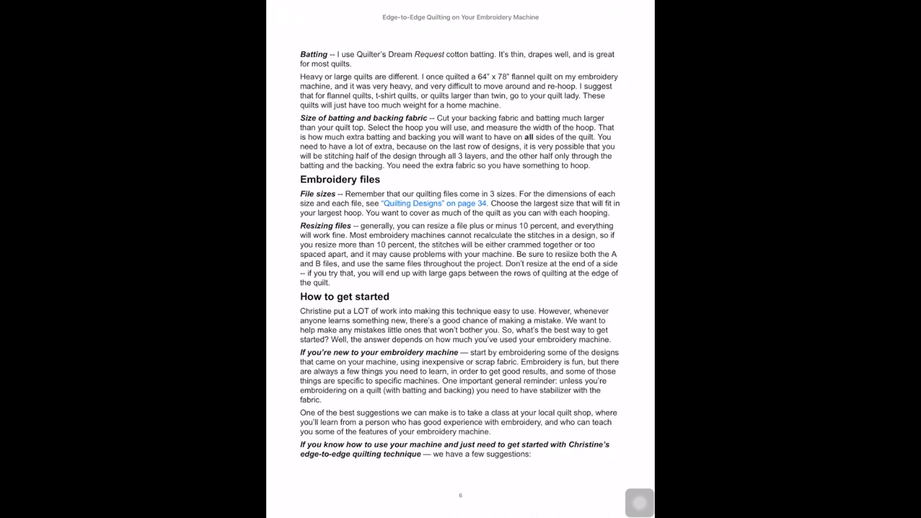
Bookmark page 6 on batting, embroidery files and getting started, then hide the controls
{"action": "left_click", "coordinate": [460, 259]}
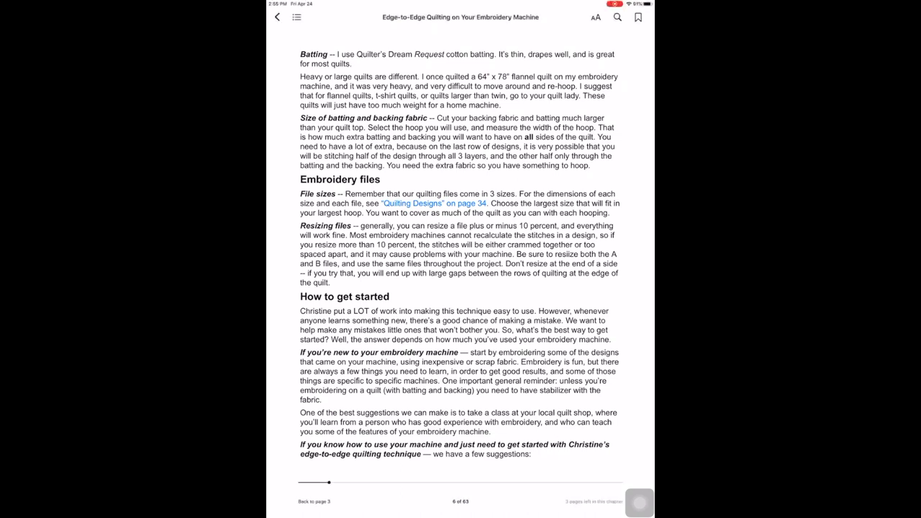
{"action": "left_click", "coordinate": [638, 17]}
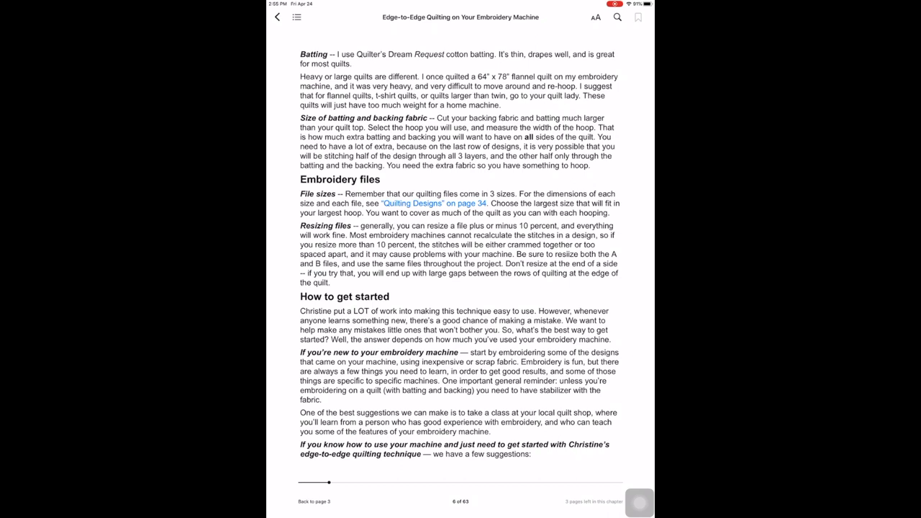
{"action": "left_click", "coordinate": [638, 17]}
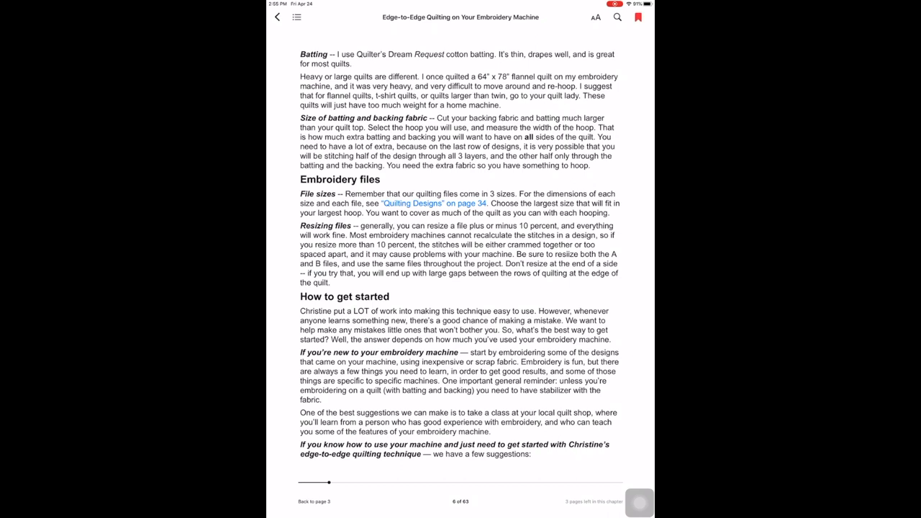
{"action": "left_click", "coordinate": [461, 288]}
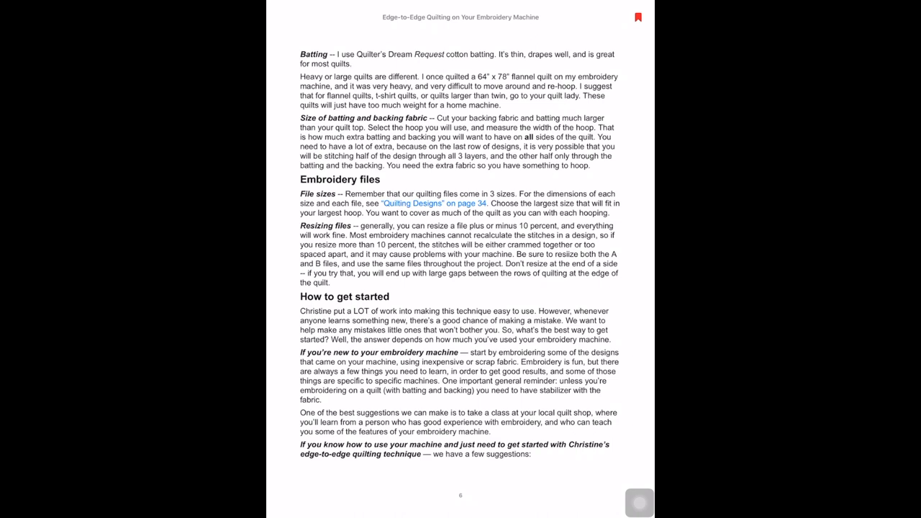
{"action": "left_click", "coordinate": [435, 203]}
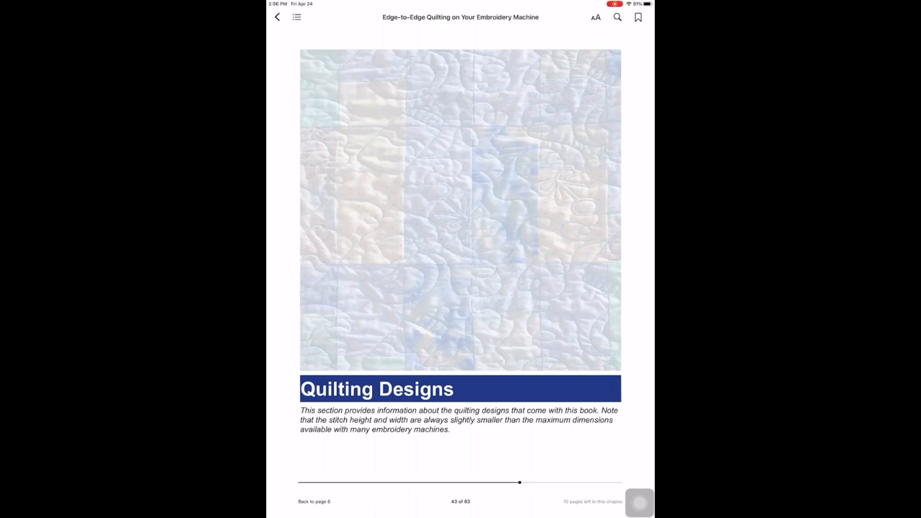
{"action": "left_click", "coordinate": [296, 17]}
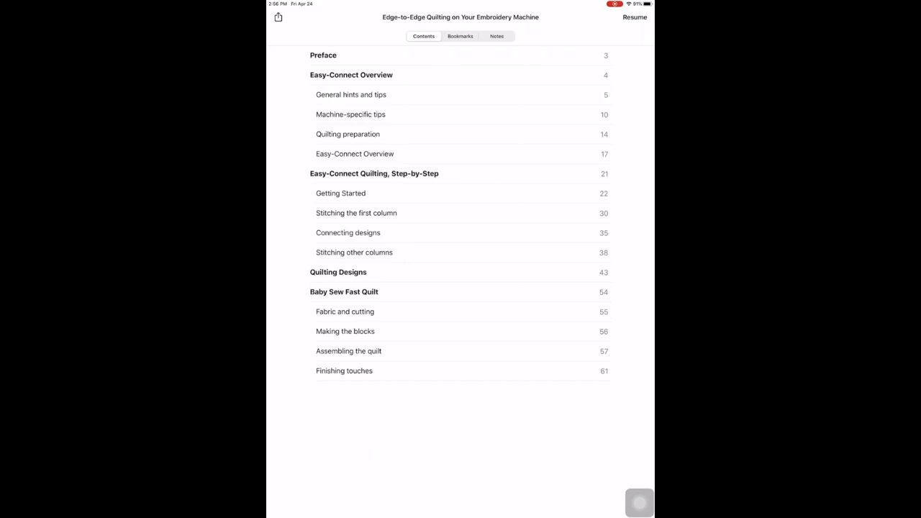
{"action": "left_click", "coordinate": [460, 36]}
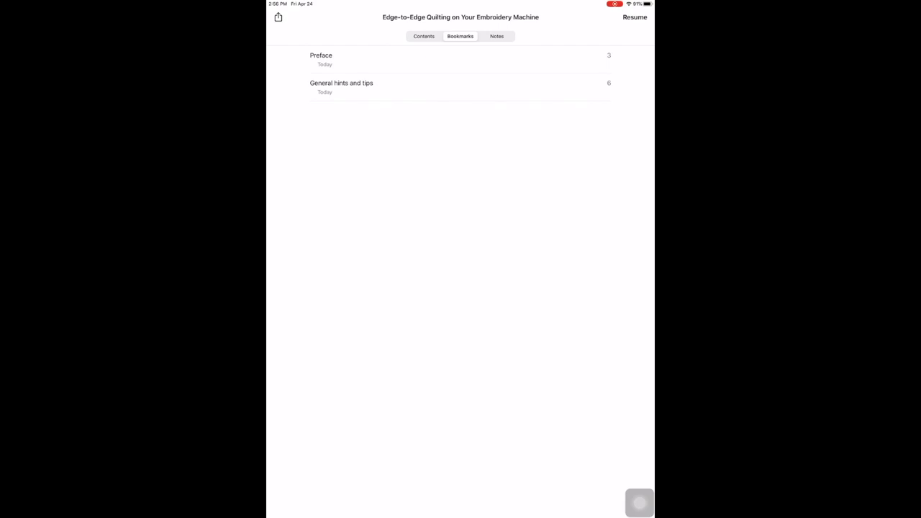
{"action": "left_click", "coordinate": [341, 82]}
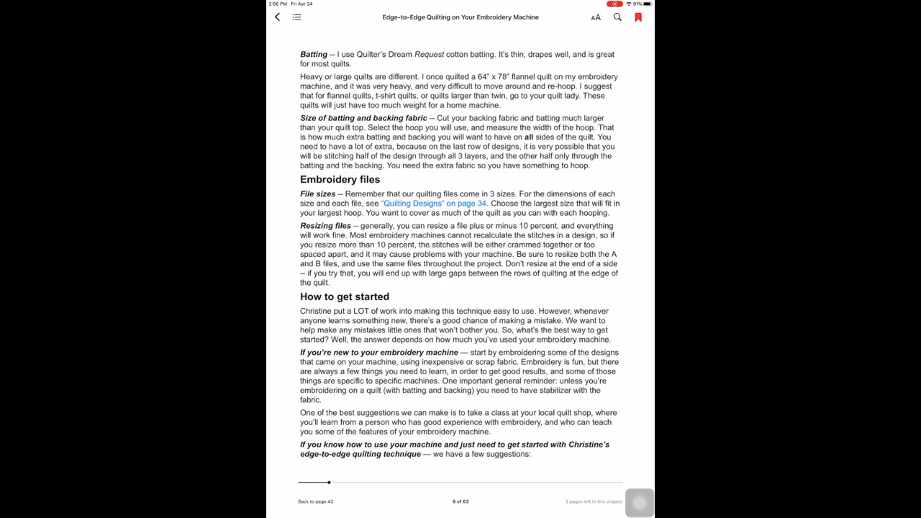
Turn to page 7 and open the 'video walk through of the technique' link outside Books
{"action": "left_click", "coordinate": [460, 259]}
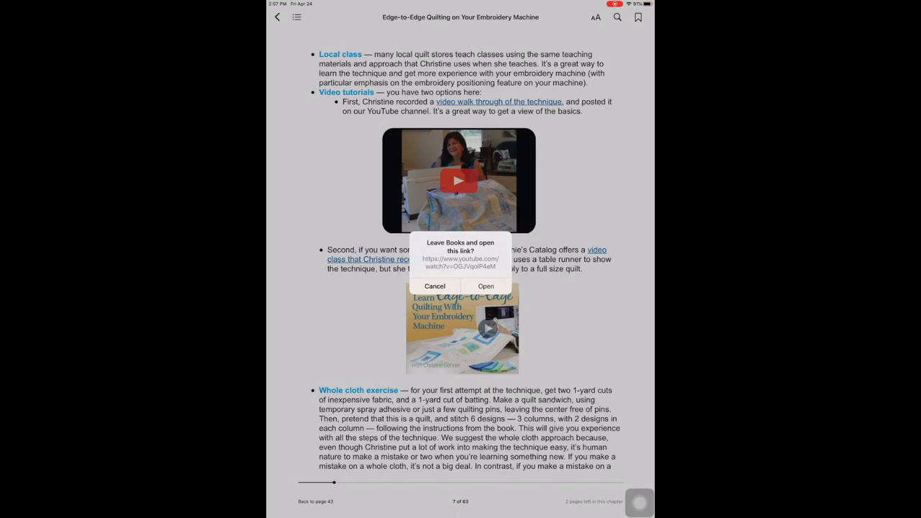
{"action": "left_click", "coordinate": [434, 287]}
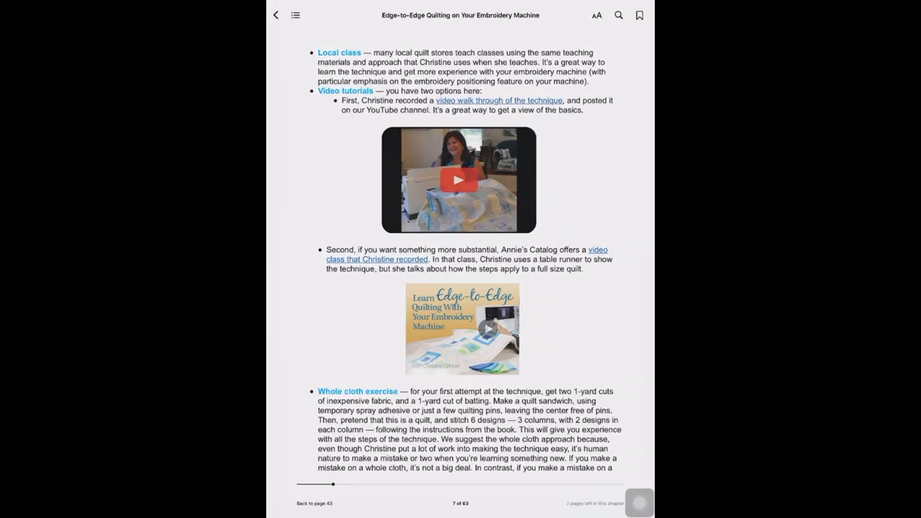
Watch the Edge to Edge Quilting video in YouTube, then show the app switcher
{"action": "left_click", "coordinate": [460, 181]}
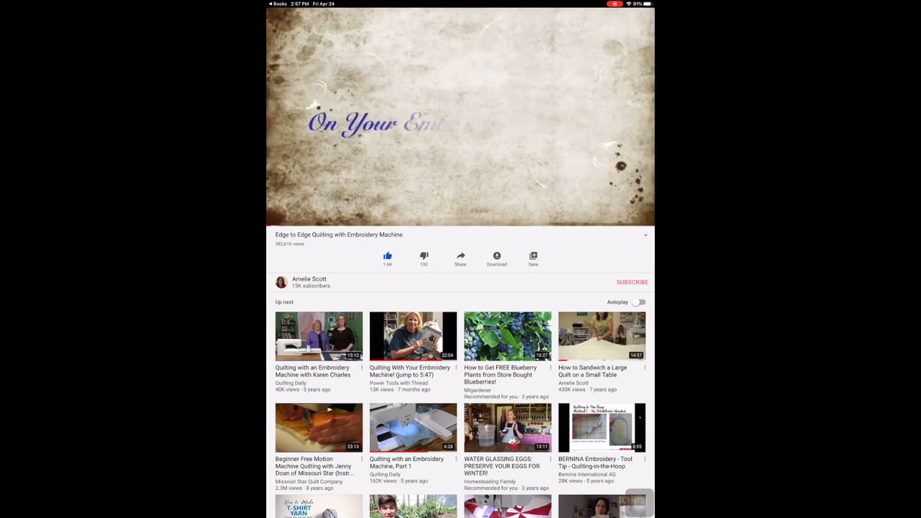
{"action": "left_click", "coordinate": [460, 119]}
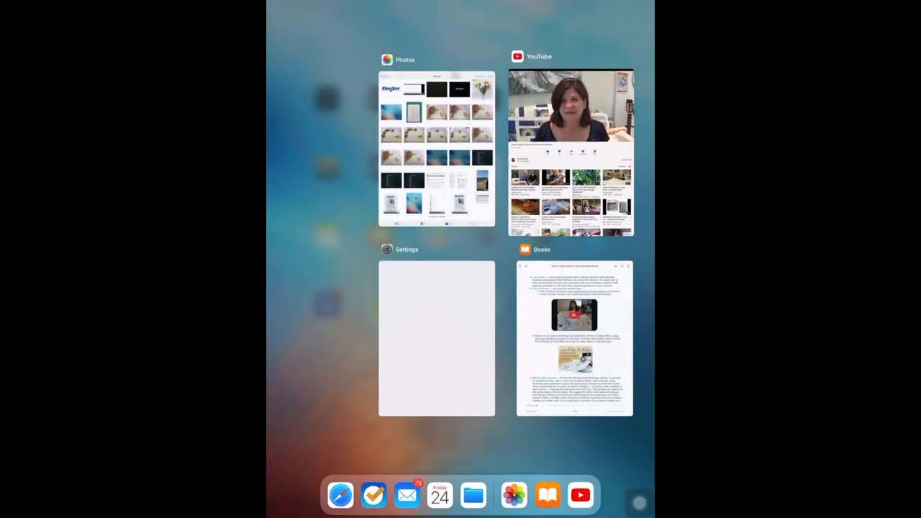
Return to Books from the app switcher and reach page 30 on PDC placement
{"action": "left_click", "coordinate": [574, 340]}
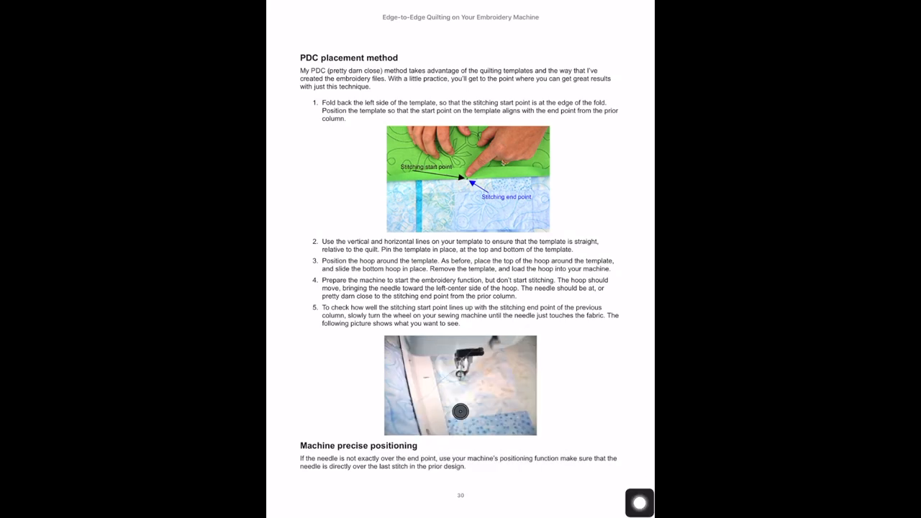
Open the page 30 sewing machine needle photo full-size
{"action": "left_click", "coordinate": [459, 385]}
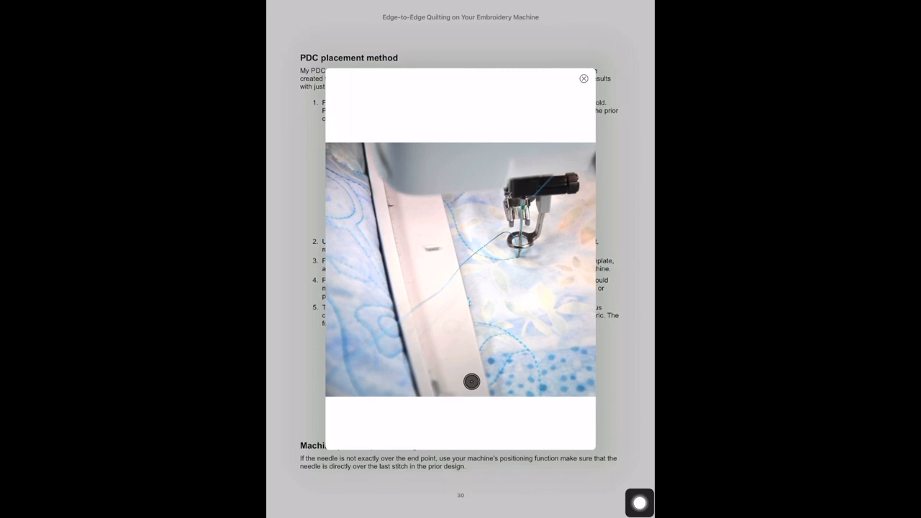
{"action": "left_click", "coordinate": [470, 382]}
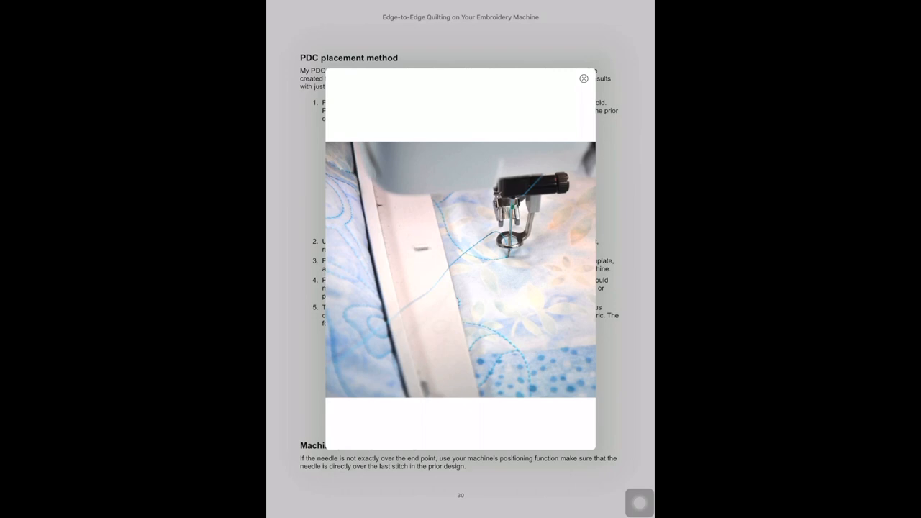
Close the enlarged stitching photo and bring back the reading controls on page 30 of 56
{"action": "left_click", "coordinate": [584, 78]}
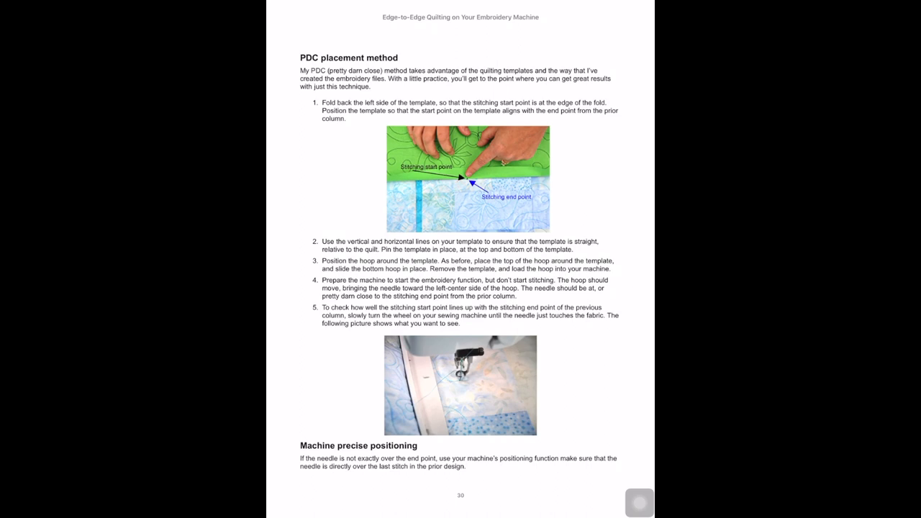
{"action": "left_click", "coordinate": [460, 288]}
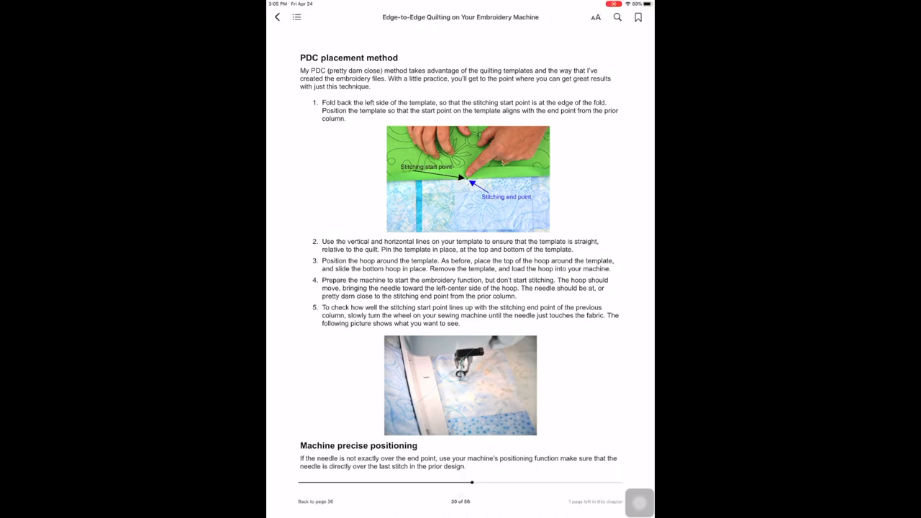